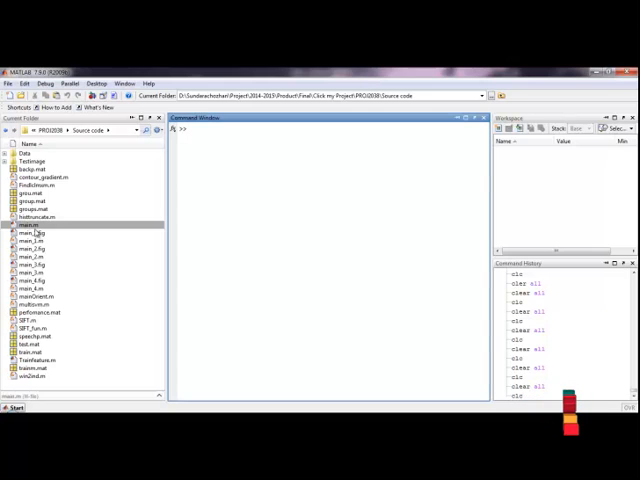
Step: Run main.m from the Current Folder panel via its right-click Run File option
{"action": "right_click", "coordinate": [28, 225]}
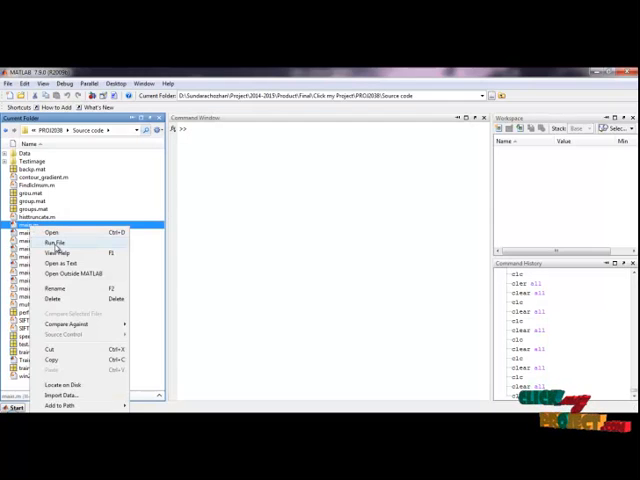
{"action": "left_click", "coordinate": [54, 242]}
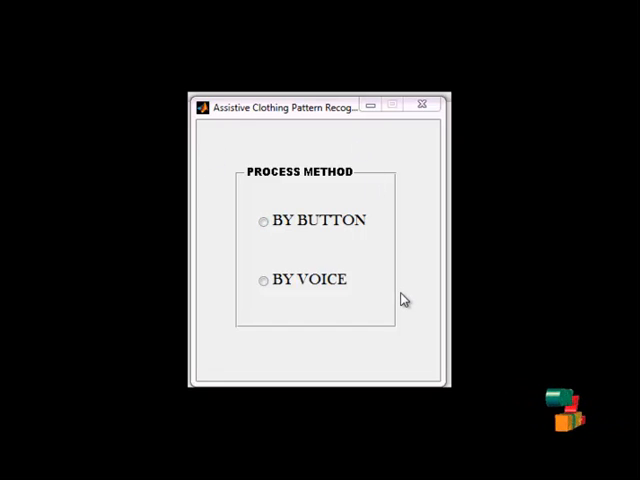
Step: Choose the BY BUTTON process method to open the button-driven recognition window
{"action": "left_click", "coordinate": [263, 221]}
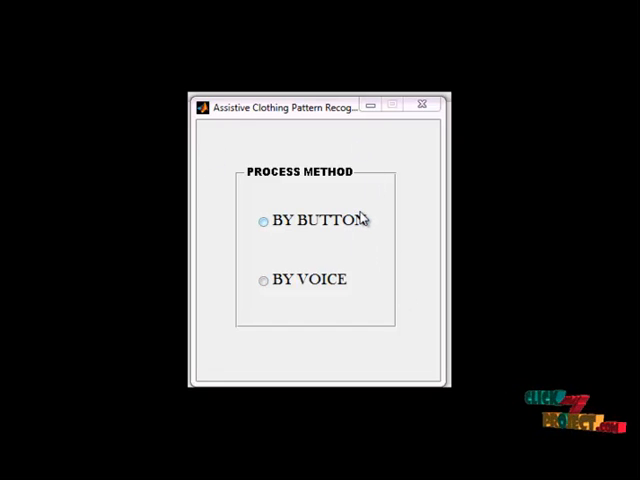
{"action": "mouse_move", "coordinate": [345, 222]}
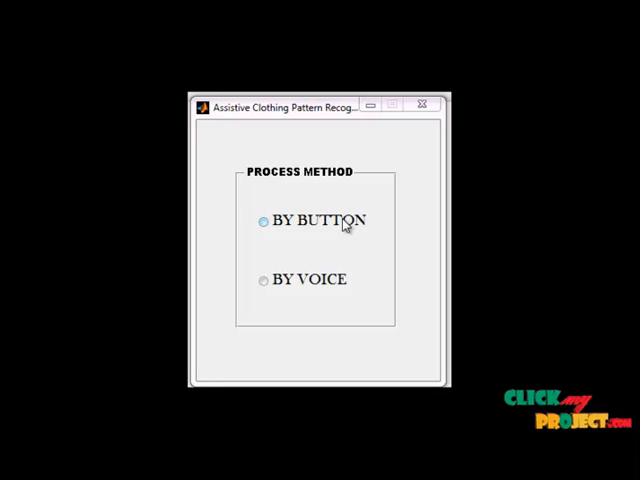
{"action": "mouse_move", "coordinate": [315, 228]}
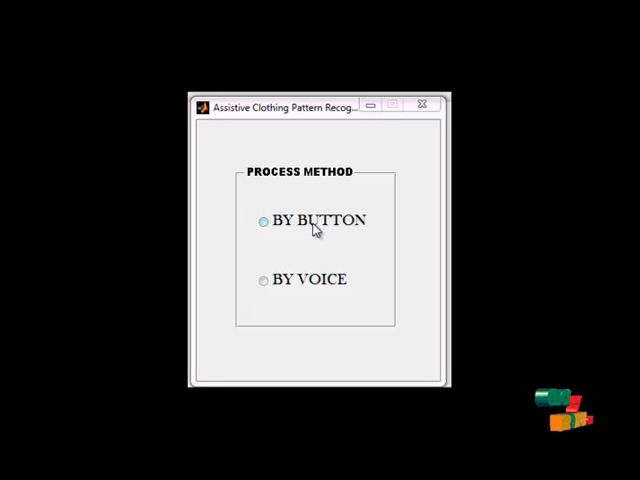
{"action": "left_click", "coordinate": [264, 220]}
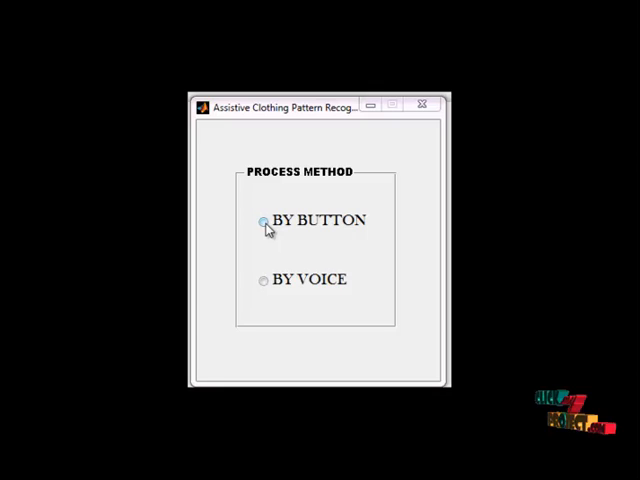
{"action": "left_click", "coordinate": [264, 220]}
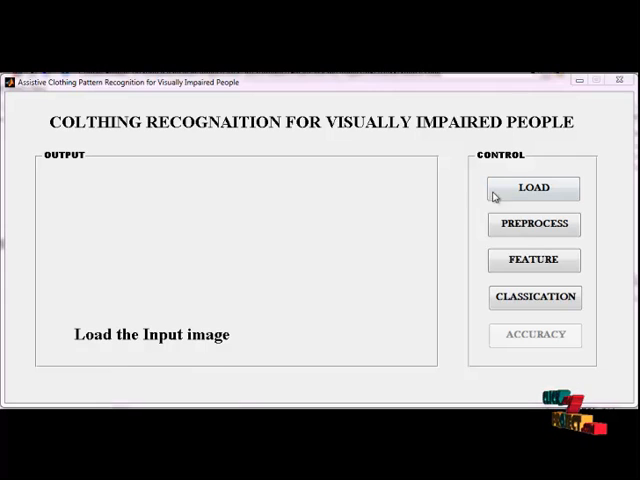
Step: Load test image 18 from the Testimage folder and preprocess it to grayscale
{"action": "left_click", "coordinate": [534, 189]}
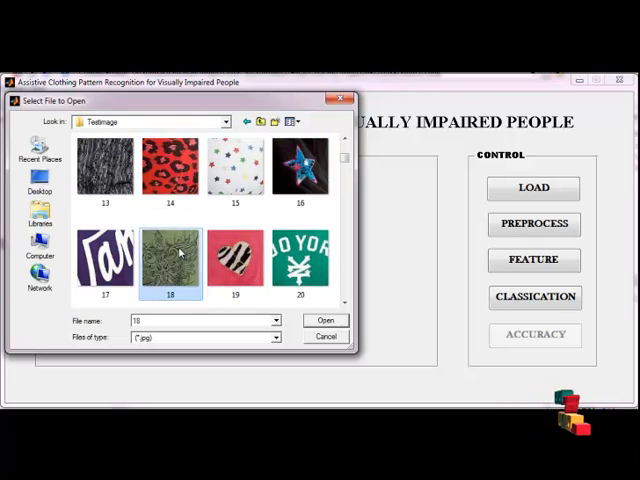
{"action": "left_click", "coordinate": [325, 320]}
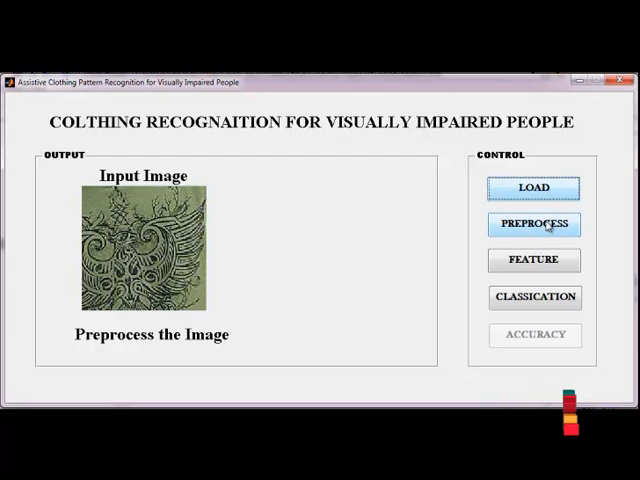
{"action": "left_click", "coordinate": [535, 224]}
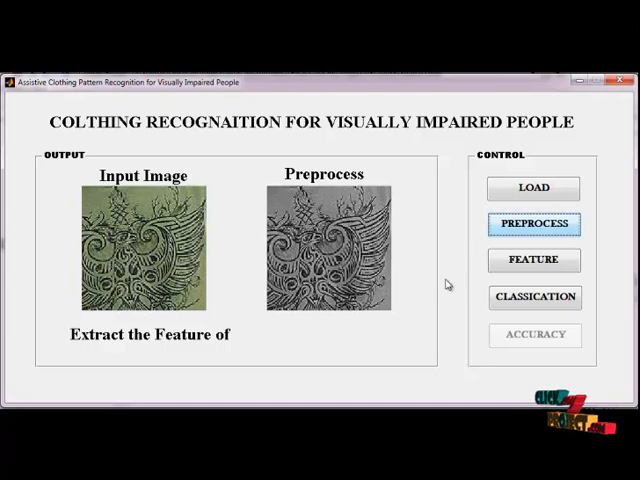
{"action": "mouse_move", "coordinate": [535, 261]}
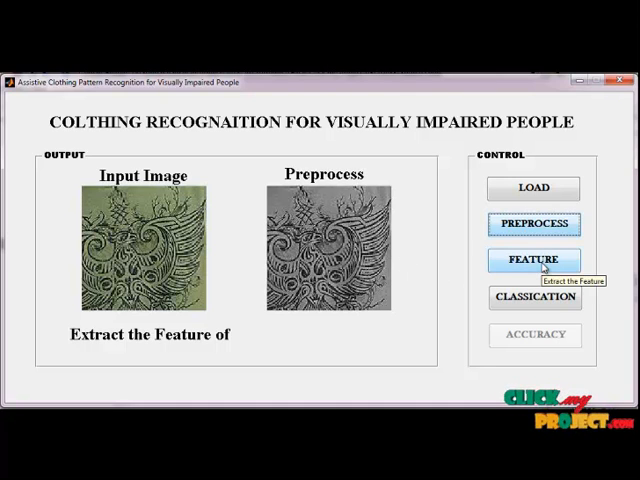
Step: Extract Radon and SIFT features, close the SIFT histogram, and combine them into test features
{"action": "left_click", "coordinate": [535, 260]}
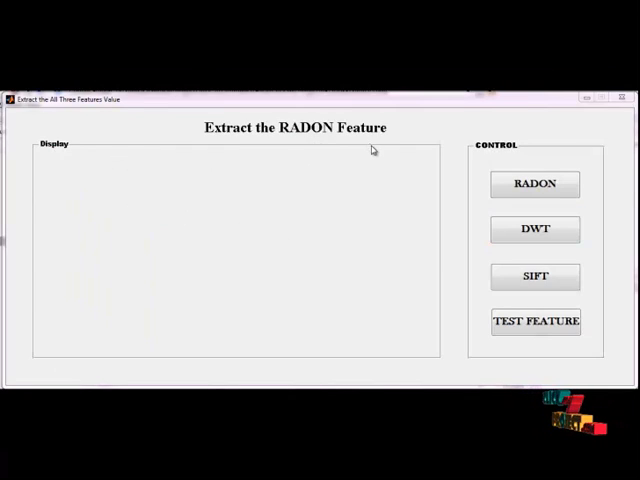
{"action": "left_click", "coordinate": [535, 184]}
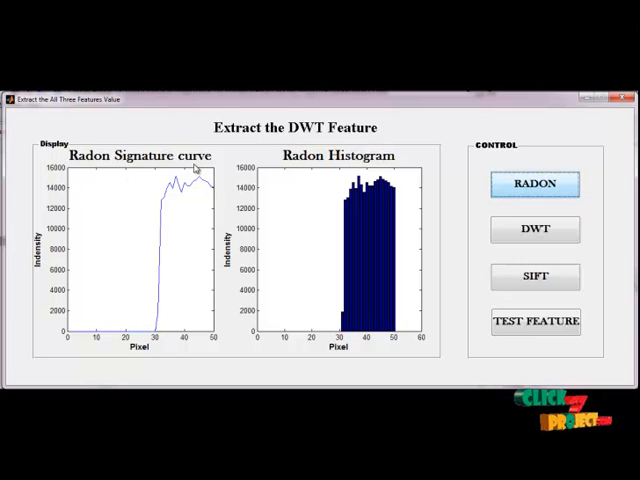
{"action": "mouse_move", "coordinate": [362, 170]}
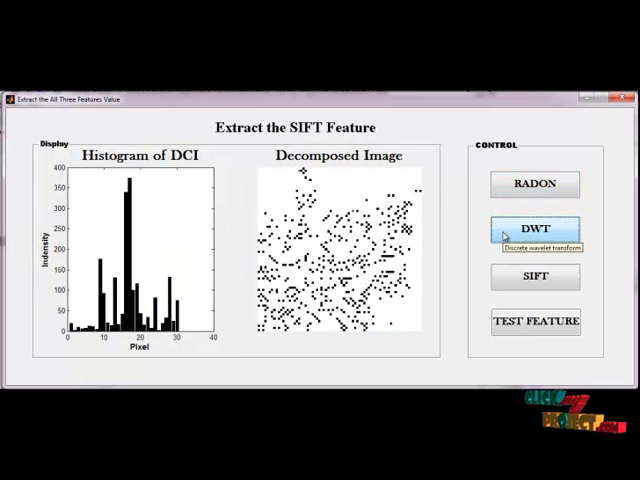
{"action": "mouse_move", "coordinate": [352, 192]}
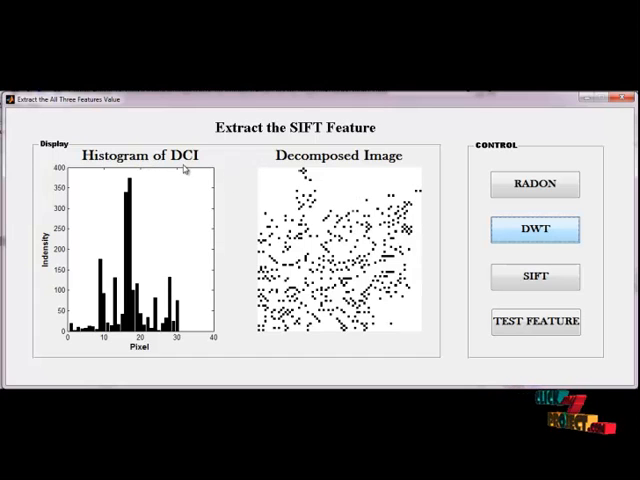
{"action": "left_click", "coordinate": [535, 277]}
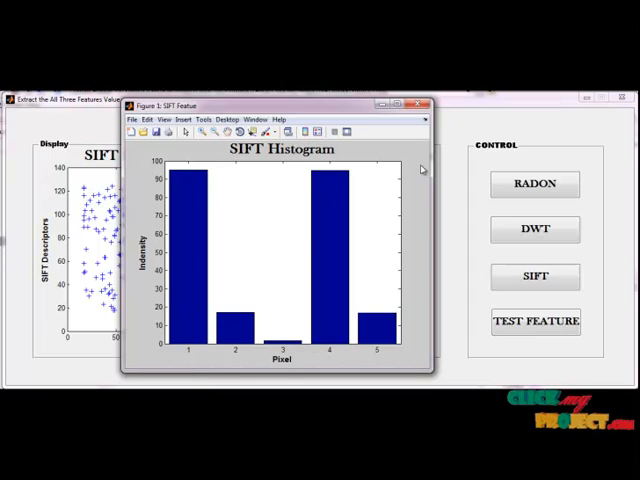
{"action": "left_click", "coordinate": [535, 277]}
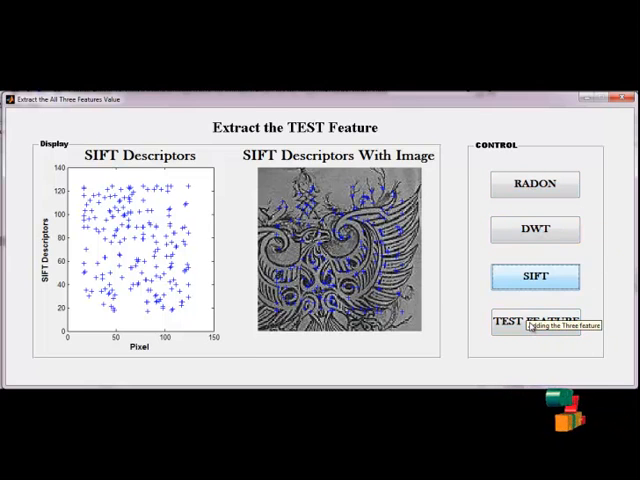
{"action": "left_click", "coordinate": [533, 323]}
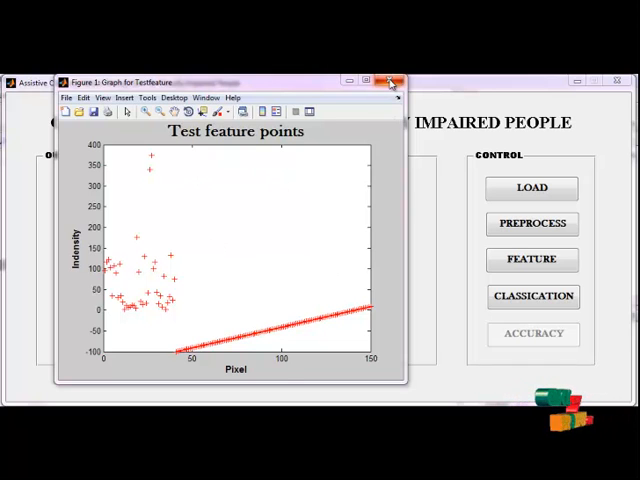
Step: Close the test feature graph, classify the image, and view the classifier training graph
{"action": "left_click", "coordinate": [391, 82]}
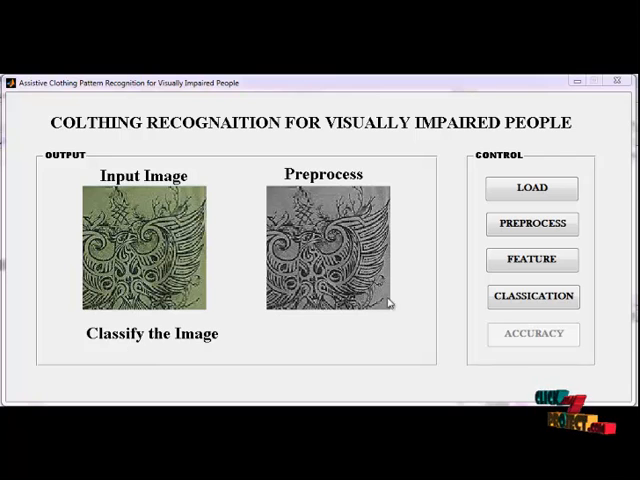
{"action": "left_click", "coordinate": [533, 296]}
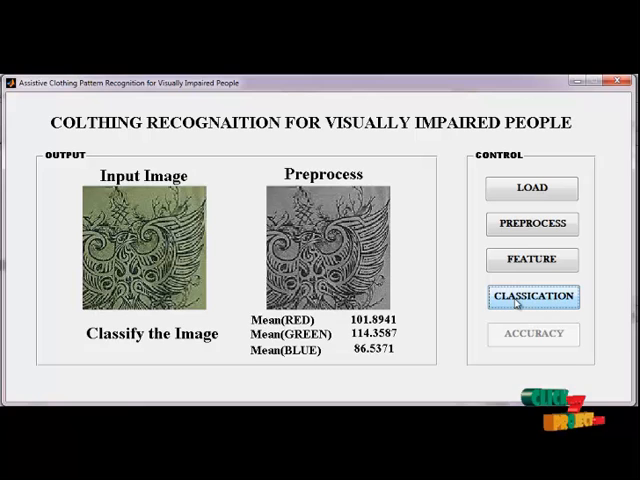
{"action": "left_click", "coordinate": [533, 296]}
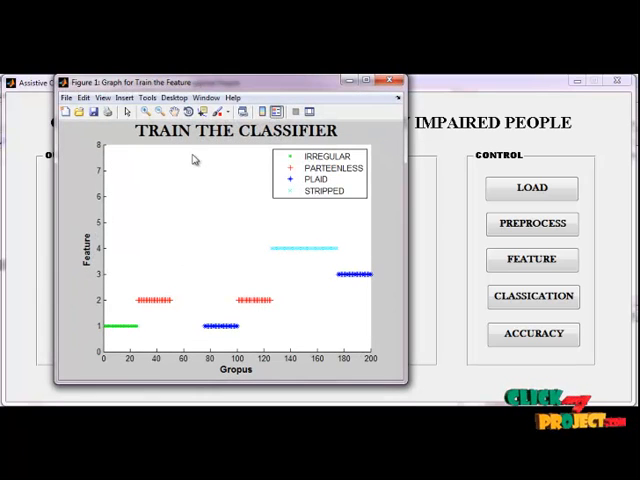
{"action": "mouse_move", "coordinate": [165, 93]}
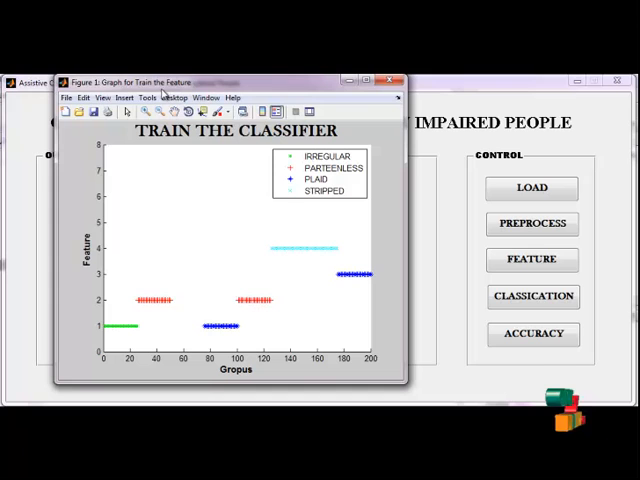
{"action": "mouse_move", "coordinate": [142, 148]}
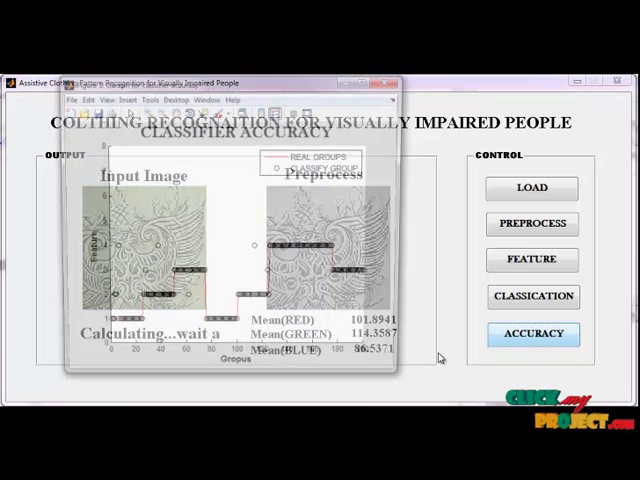
Step: Close the clothing recognition application
{"action": "left_click", "coordinate": [532, 334]}
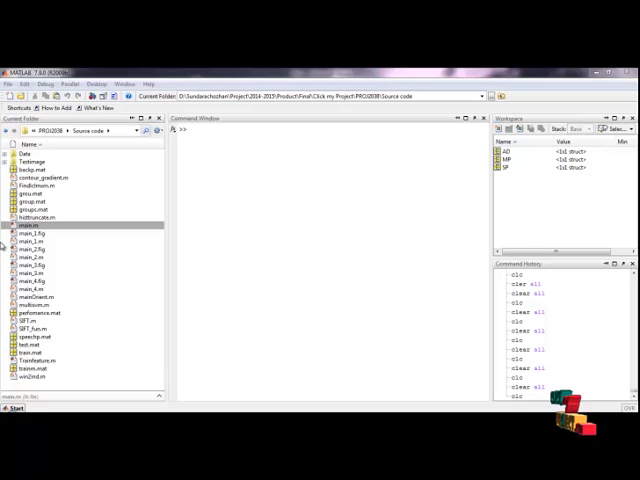
Step: Run main.m again from its right-click menu for the voice-driven process
{"action": "right_click", "coordinate": [28, 225]}
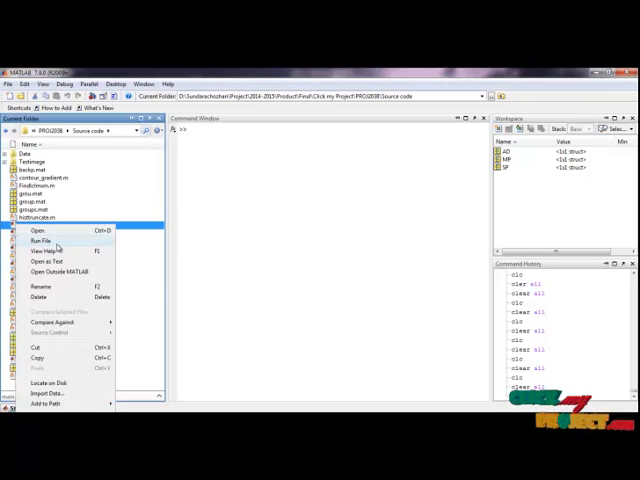
{"action": "left_click", "coordinate": [38, 240]}
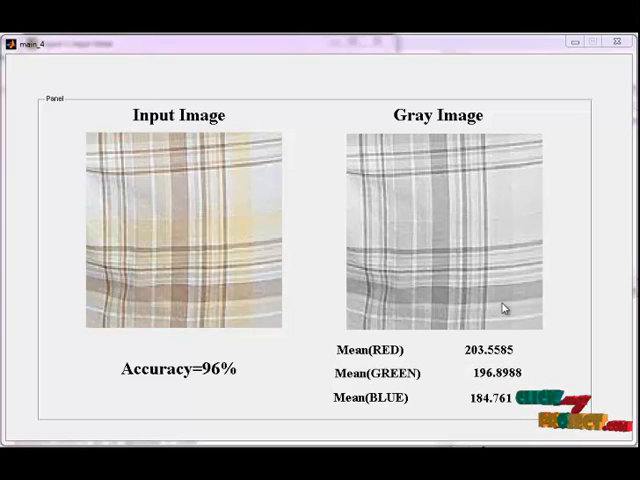
{"action": "mouse_move", "coordinate": [596, 159]}
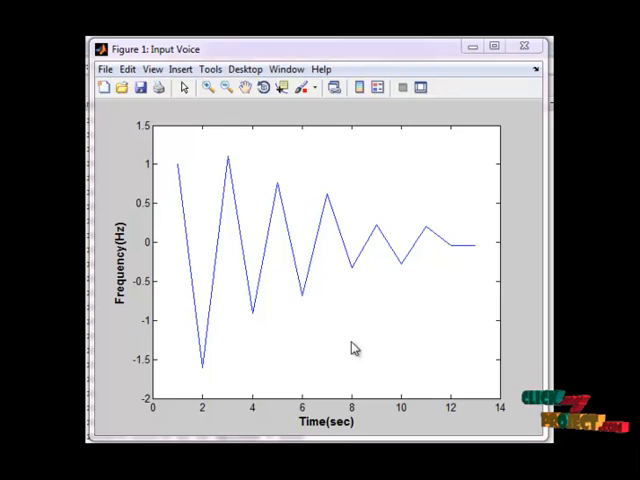
{"action": "mouse_move", "coordinate": [367, 268]}
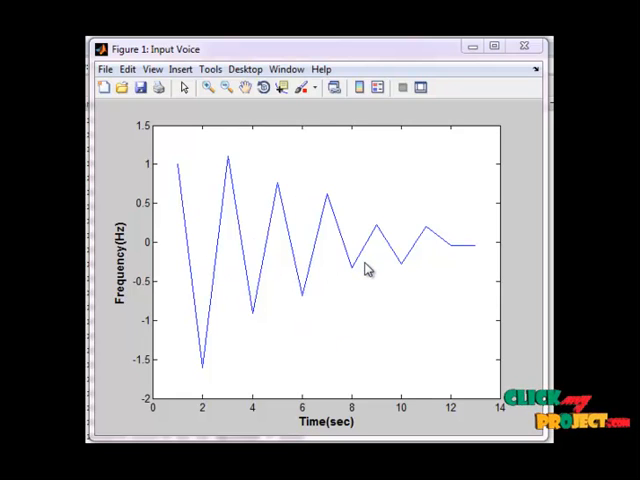